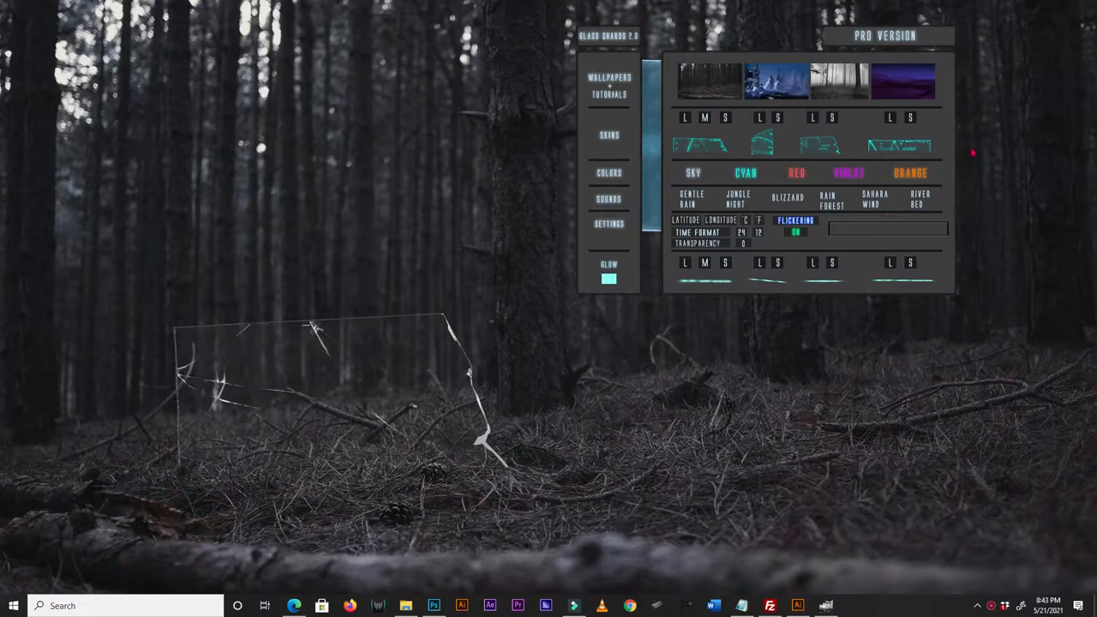
pyautogui.moveTo(950, 127)
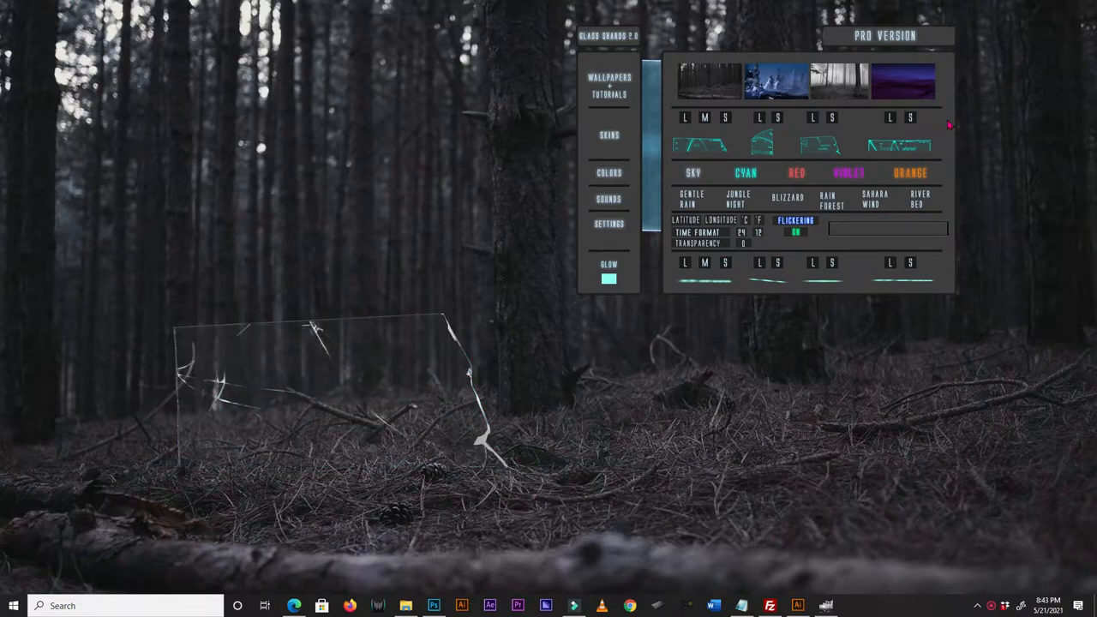
pyautogui.moveTo(949, 221)
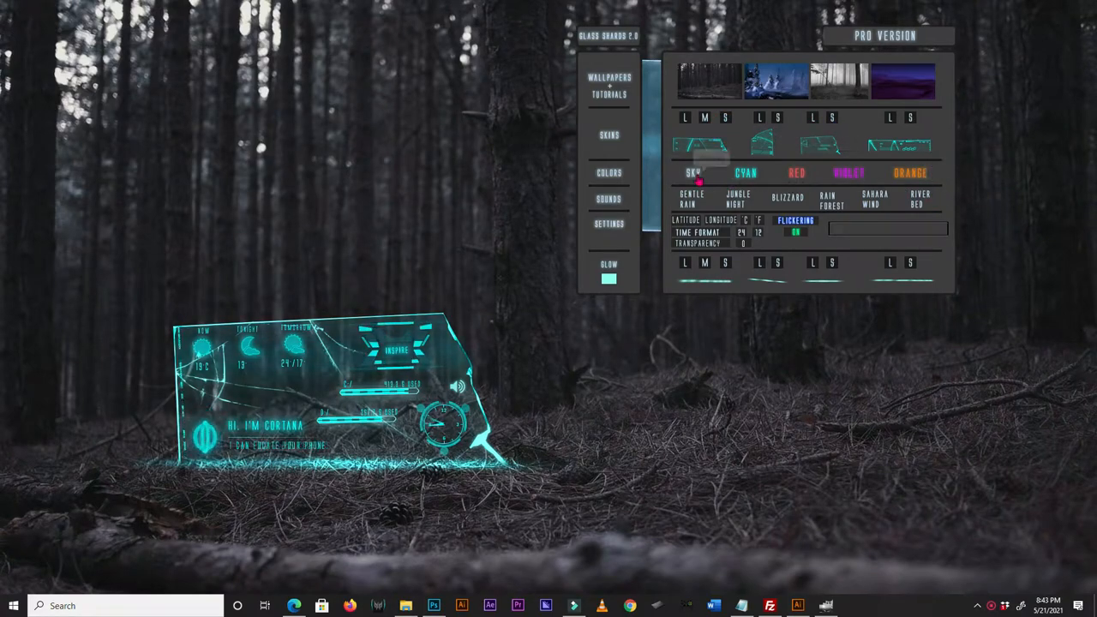
# Open mapcoordinates.net from the LATITUDE option in the Glass Shards panel
pyautogui.click(797, 173)
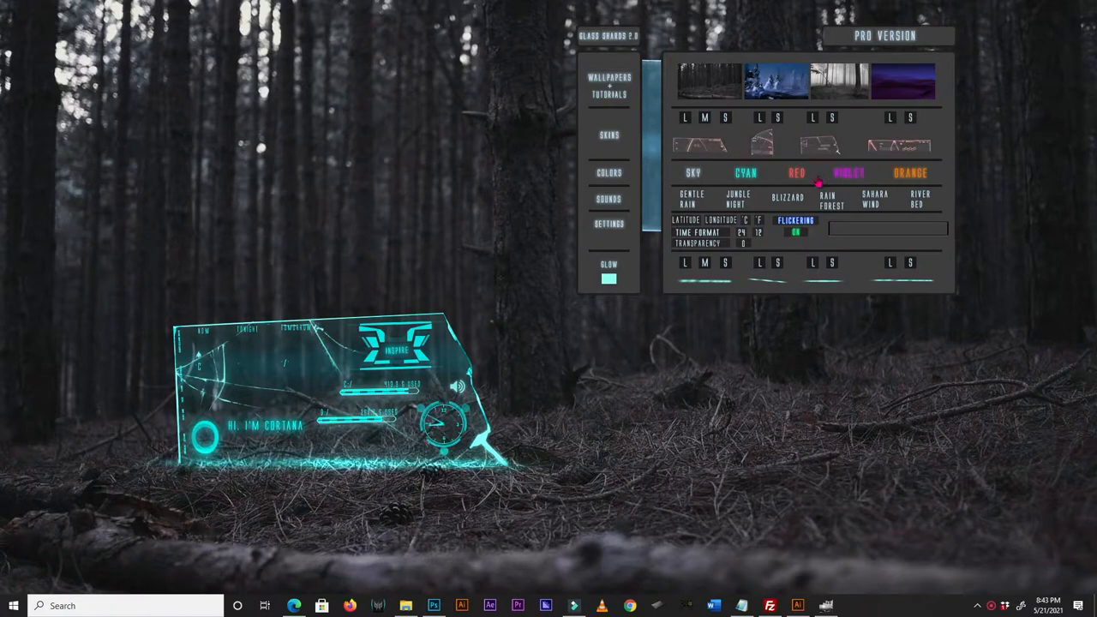
pyautogui.click(746, 172)
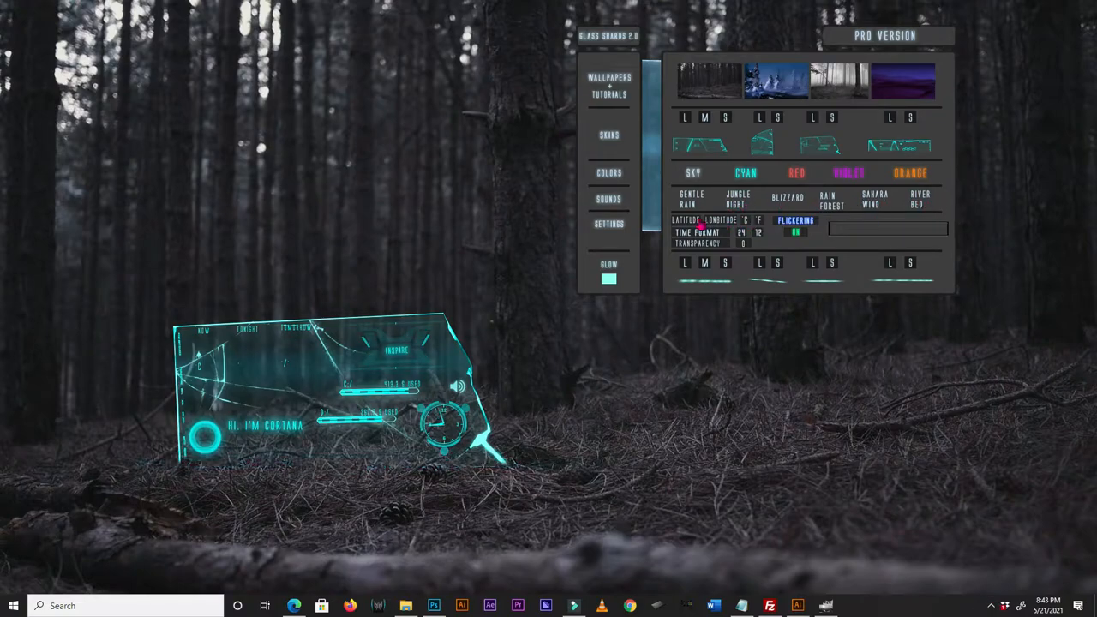
pyautogui.click(350, 606)
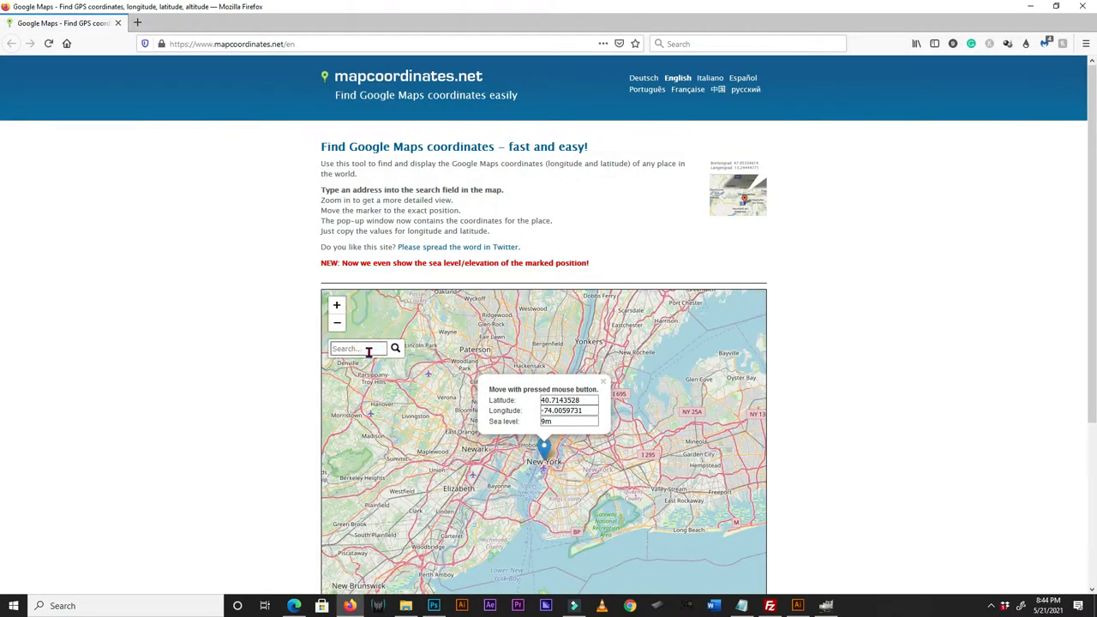
# Search for Paris and select its latitude value, 48.8588897
pyautogui.write('paris, Île-de-France, Metropolitan France, France')
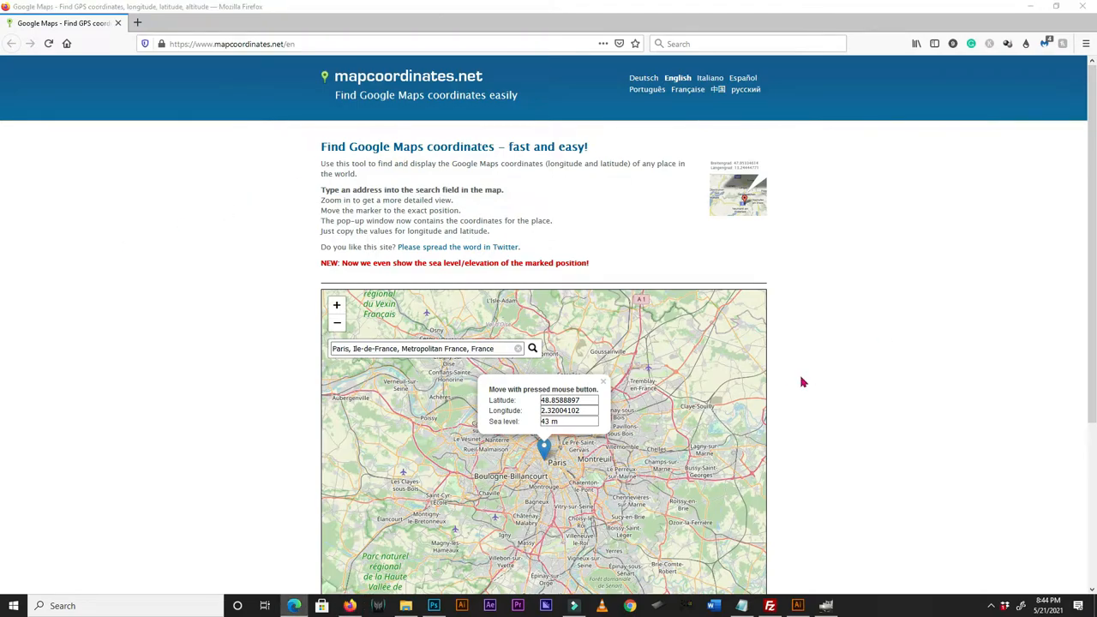
pyautogui.tripleClick(569, 401)
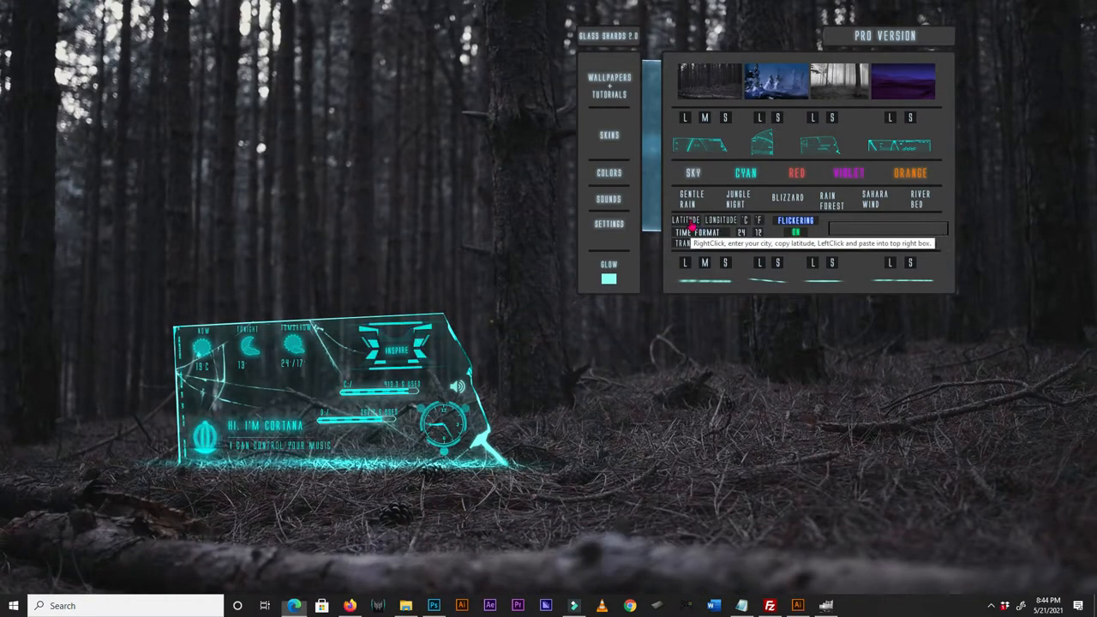
# Open the LATITUDE entry box and copy the Paris latitude from the website
pyautogui.click(887, 229)
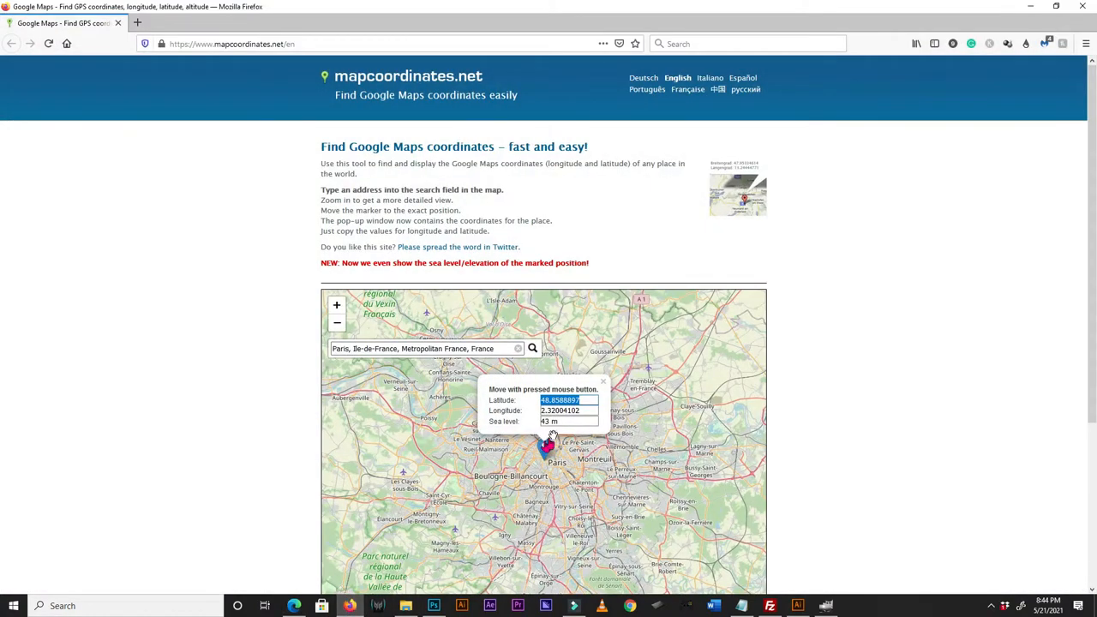
pyautogui.rightClick(560, 410)
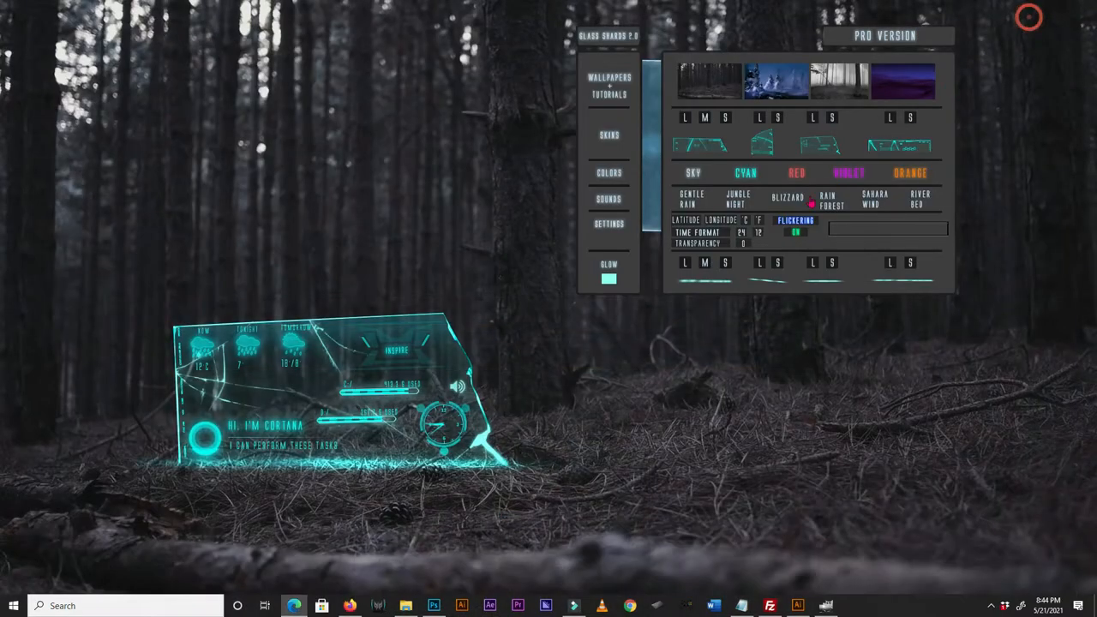
# Paste longitude 2.32004102 into the Glass Shards LONGITUDE entry box
pyautogui.click(887, 228)
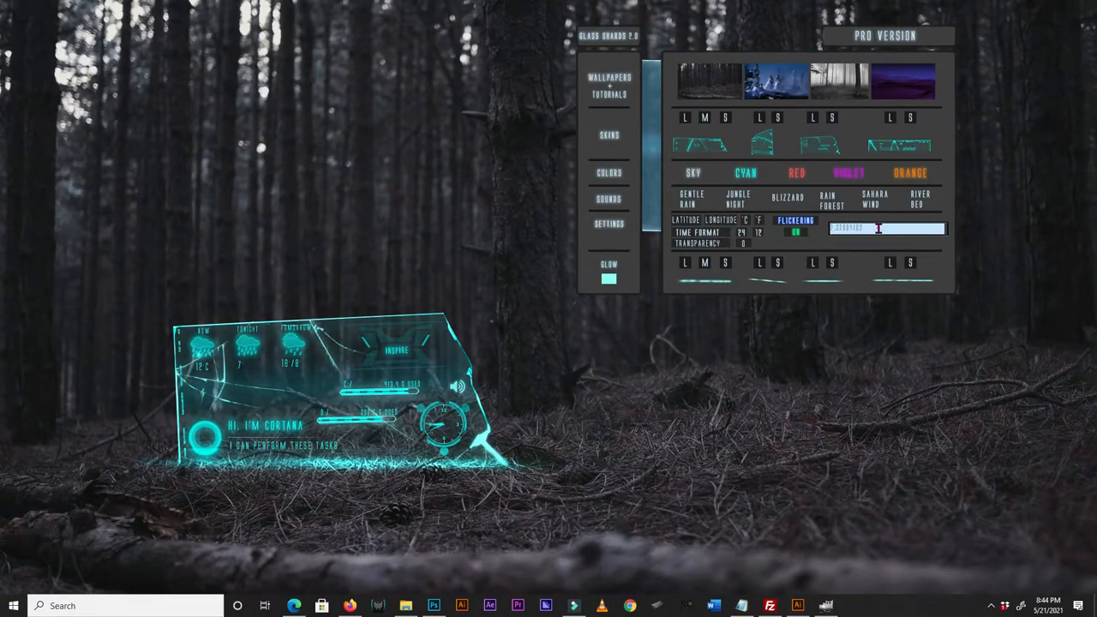
pyautogui.rightClick(887, 228)
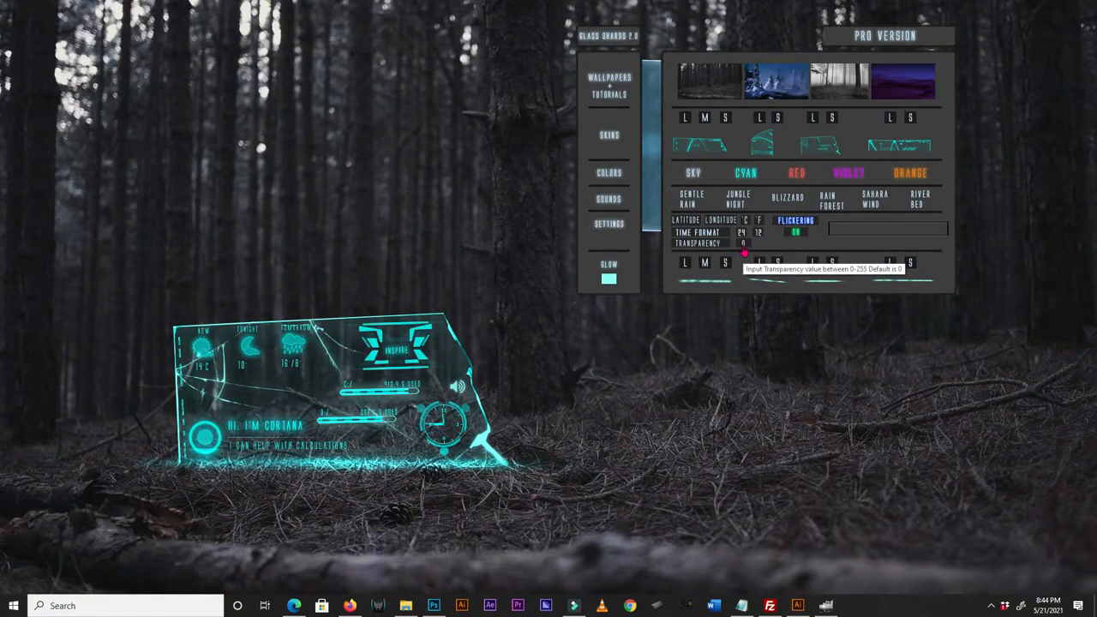
pyautogui.click(887, 227)
pyautogui.write('100')
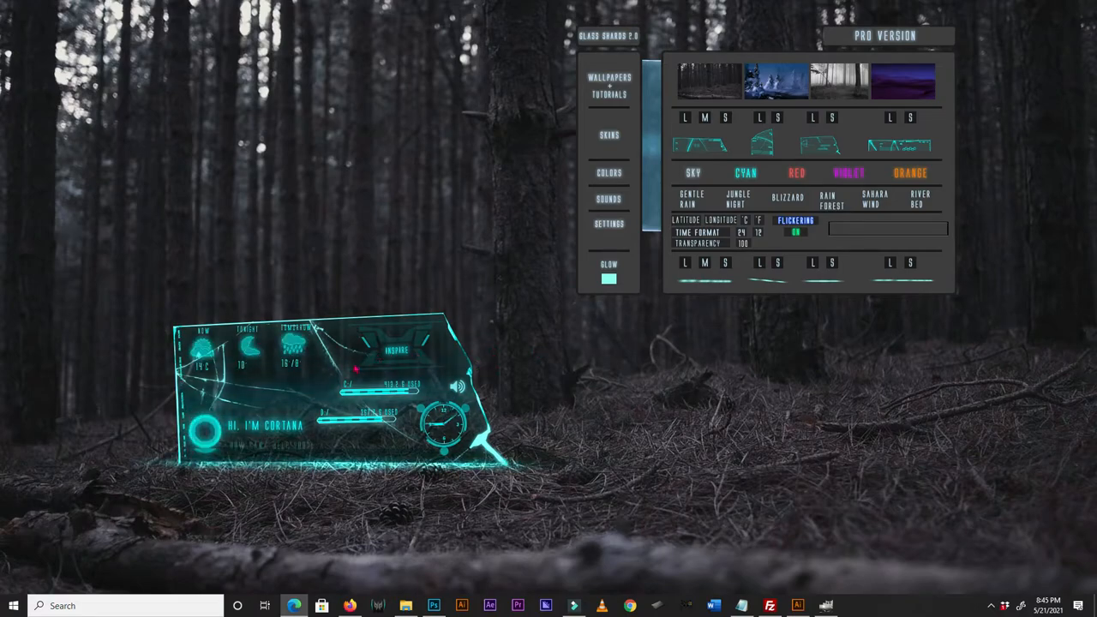
pyautogui.click(744, 243)
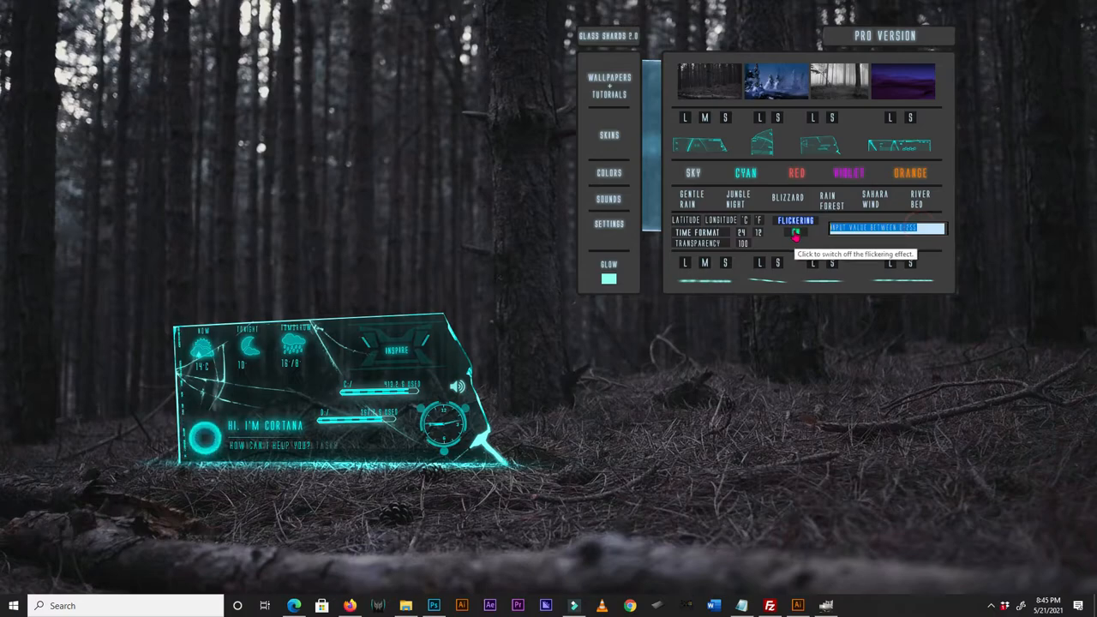
pyautogui.click(795, 232)
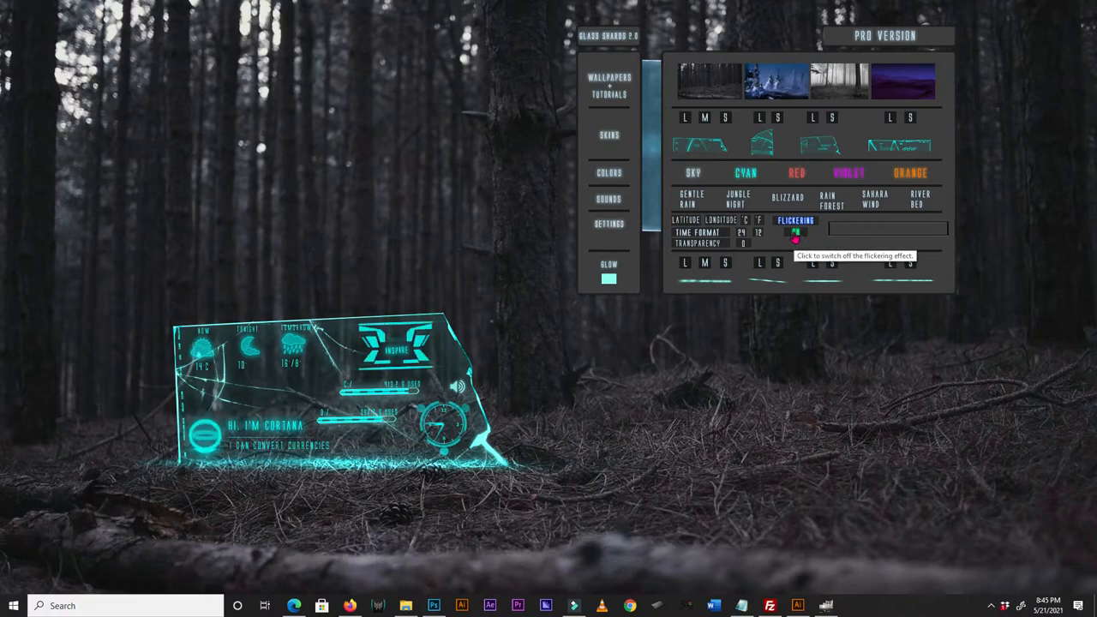
pyautogui.click(795, 233)
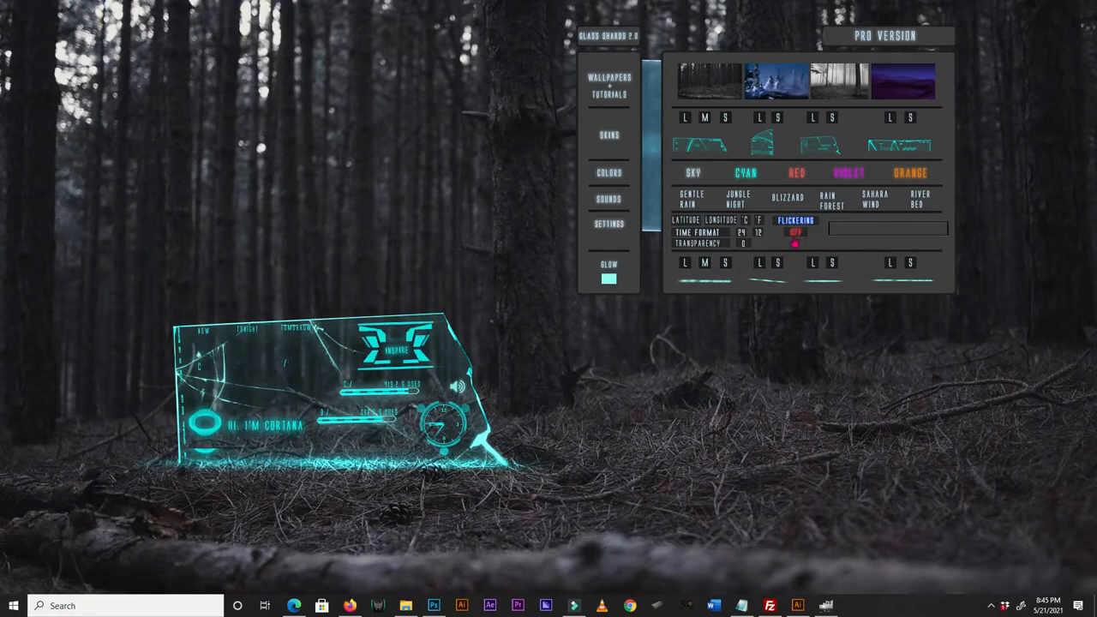
pyautogui.click(795, 233)
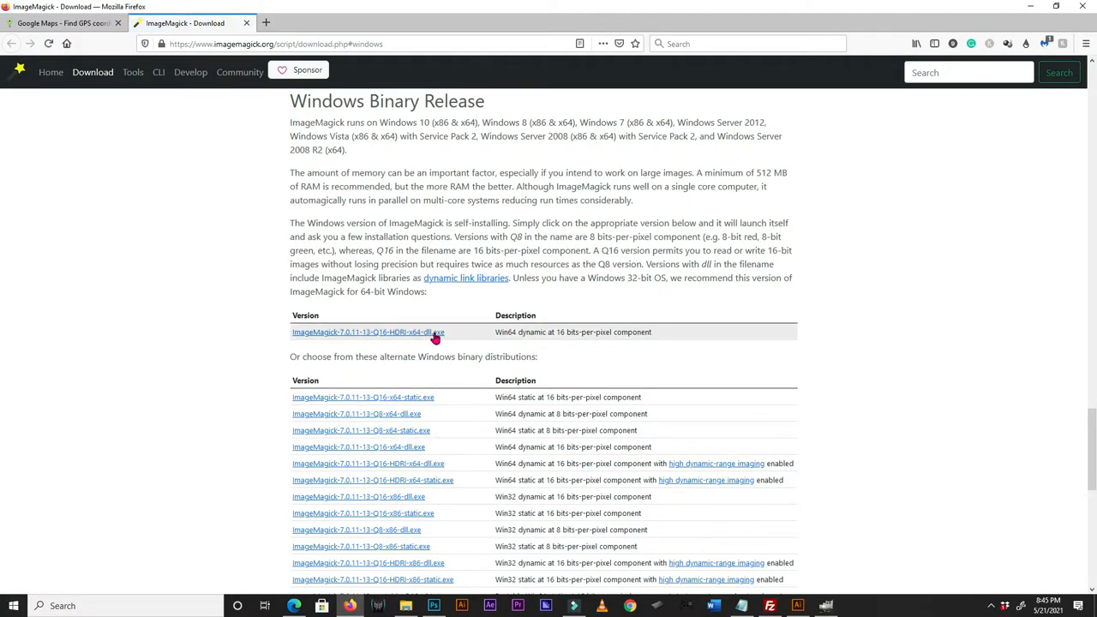
# Download and save ImageMagick-7.0.11-13-Q16-HDRI-x64-dll.exe
pyautogui.click(367, 332)
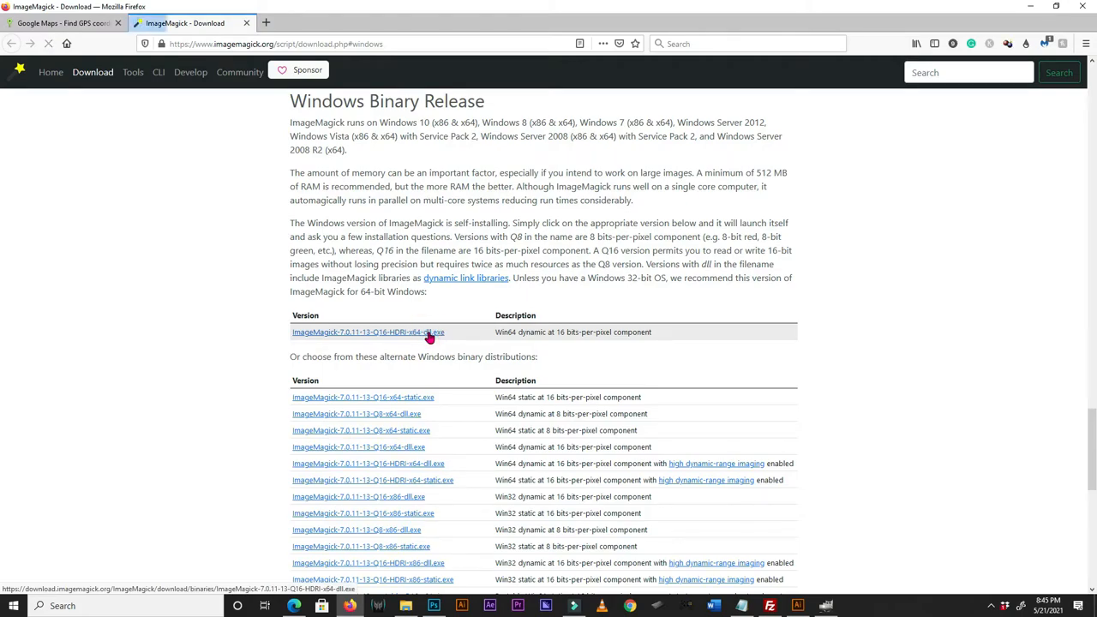
pyautogui.click(368, 332)
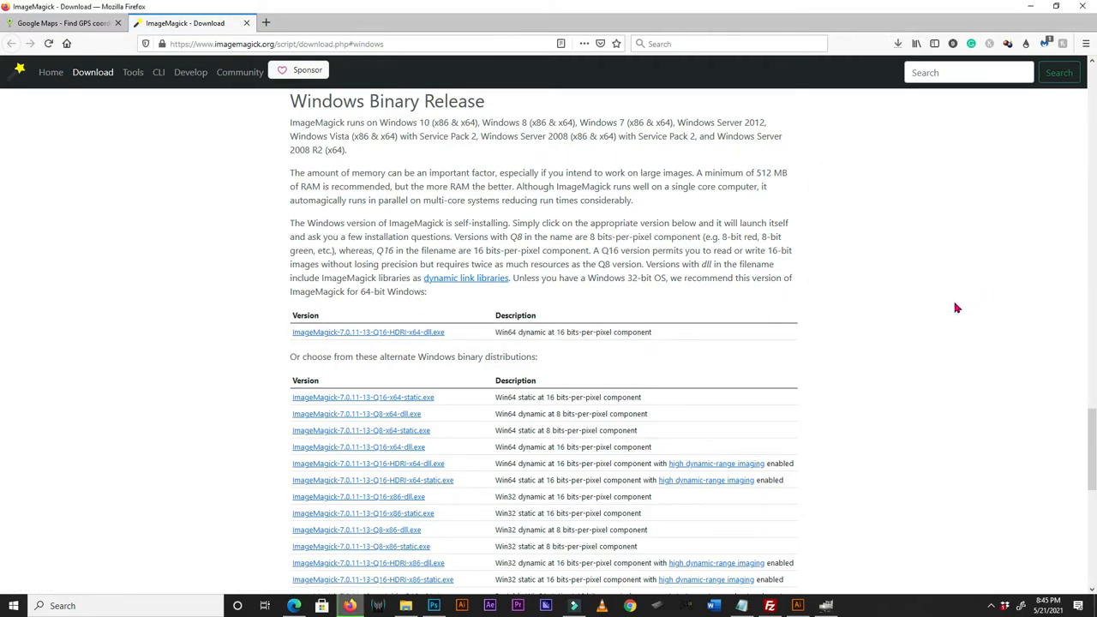
pyautogui.moveTo(359, 225)
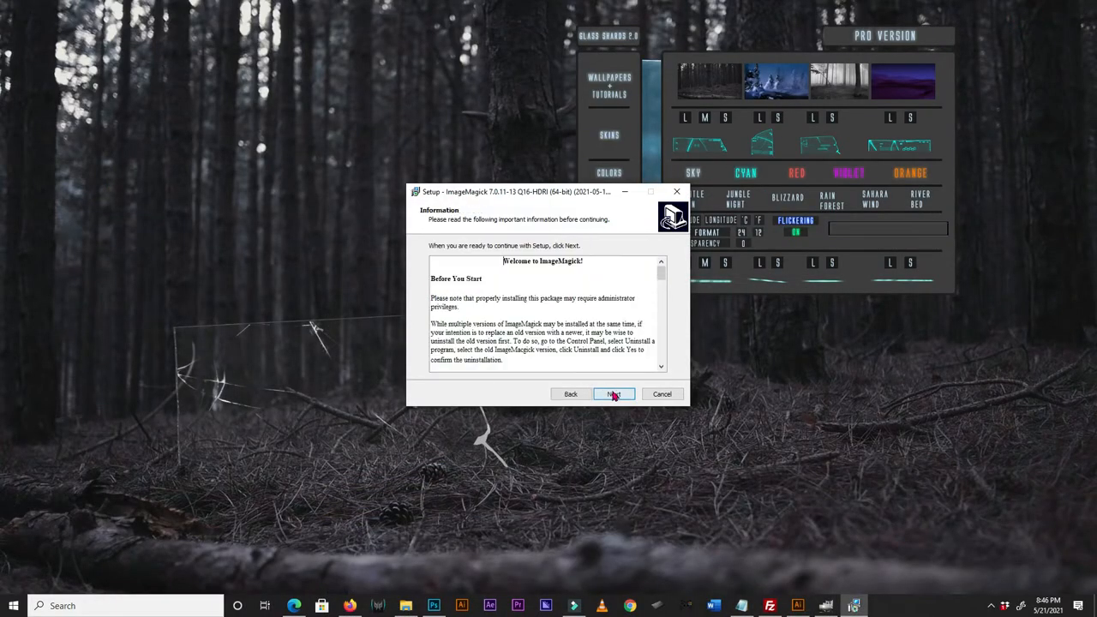
# Add ImageMagick to the system path in setup, then cancel and exit the wizard
pyautogui.click(614, 393)
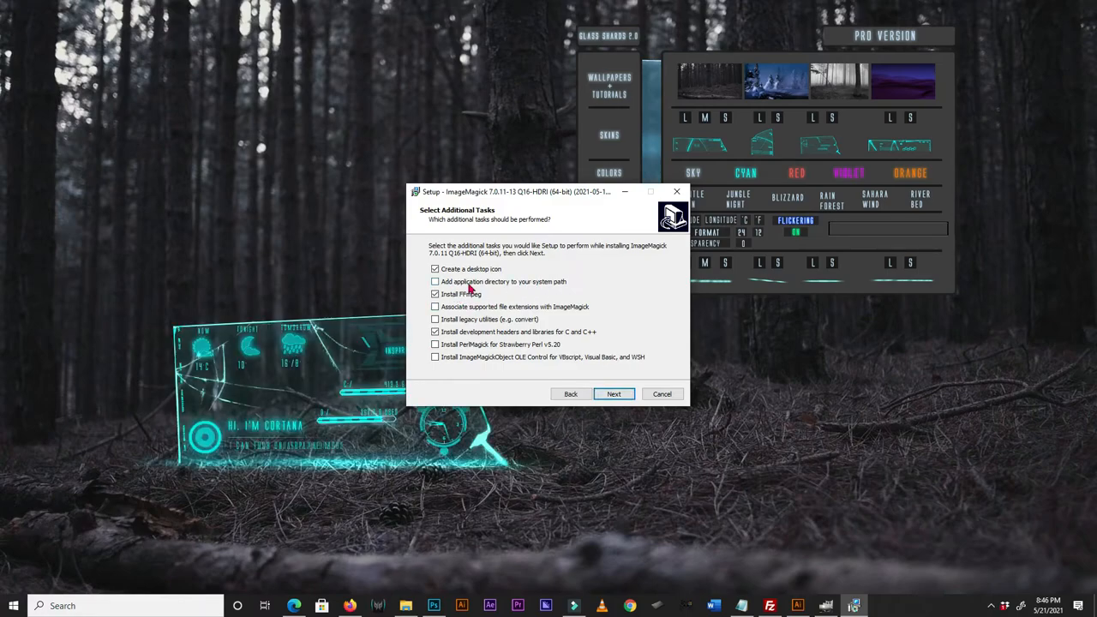
pyautogui.click(435, 281)
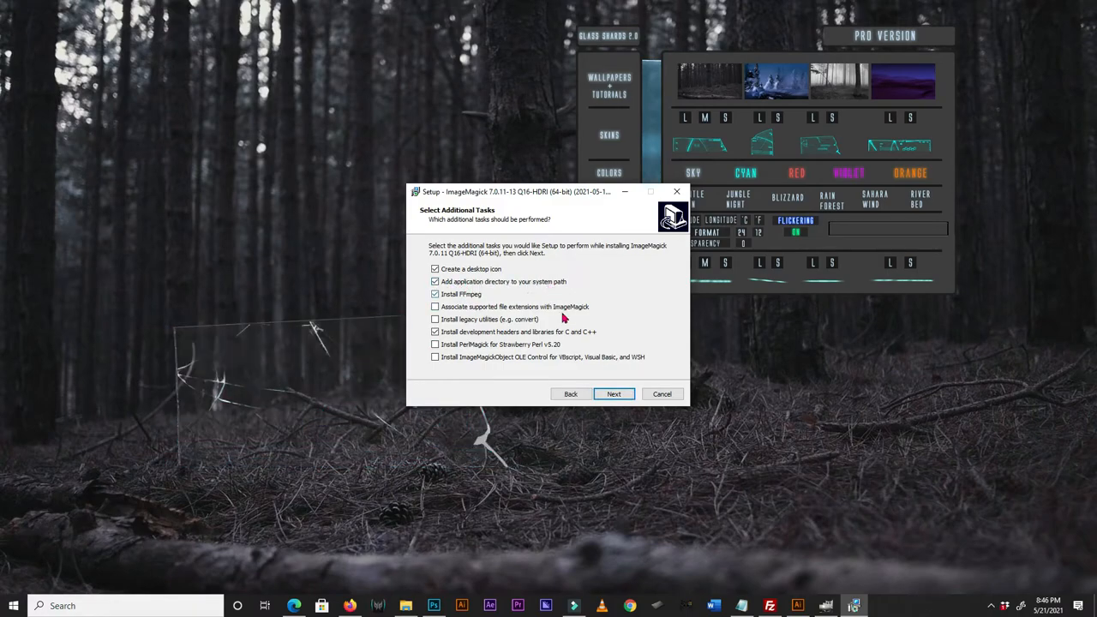
pyautogui.click(614, 394)
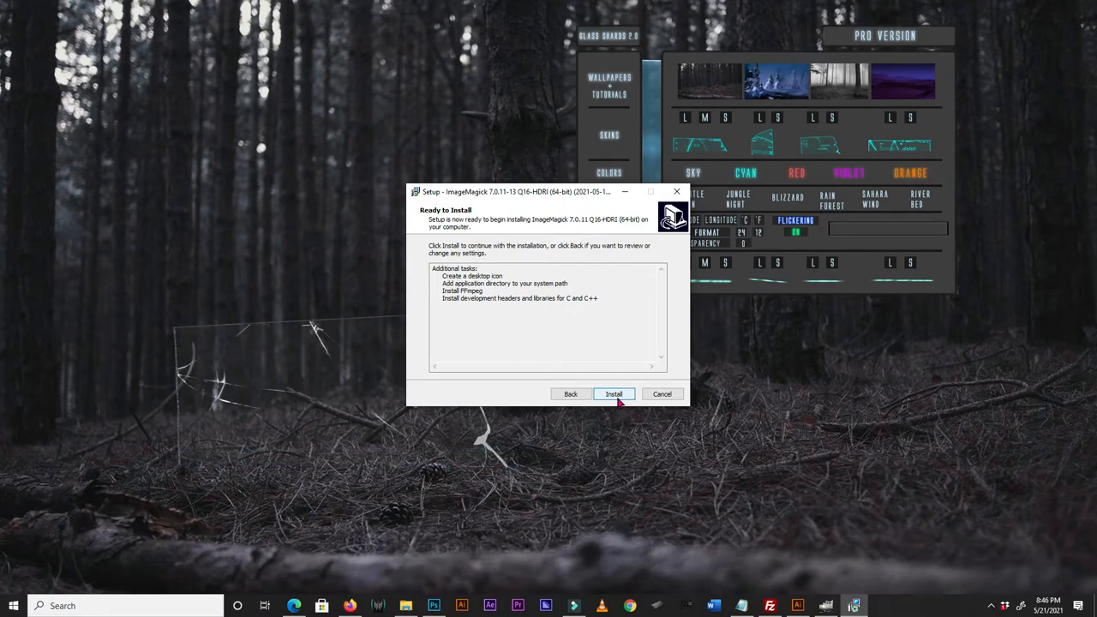
pyautogui.click(661, 394)
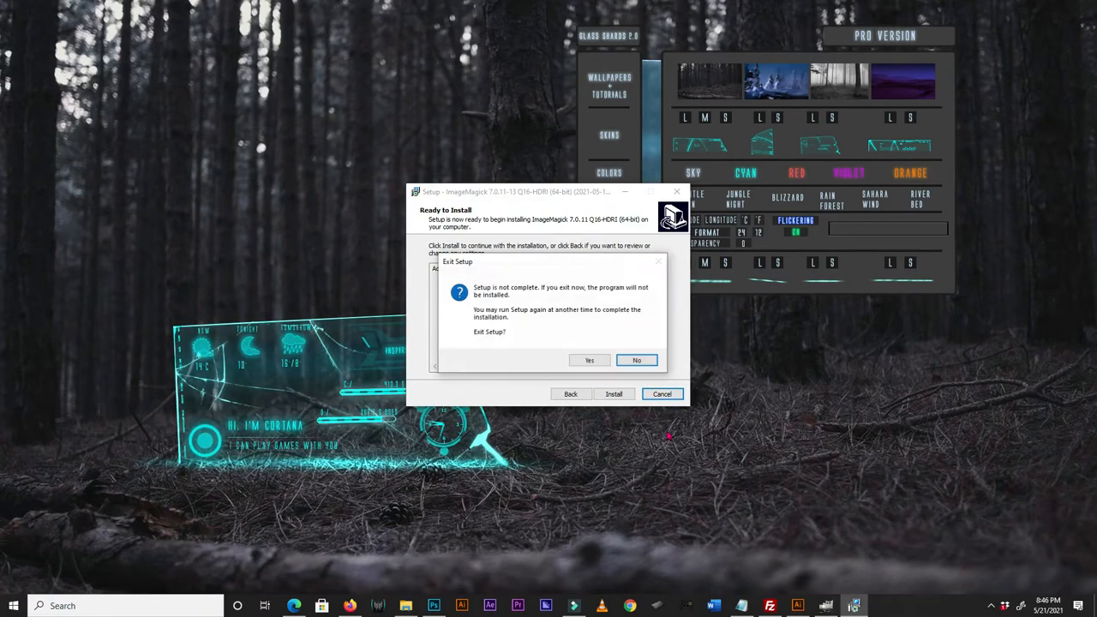
pyautogui.click(589, 360)
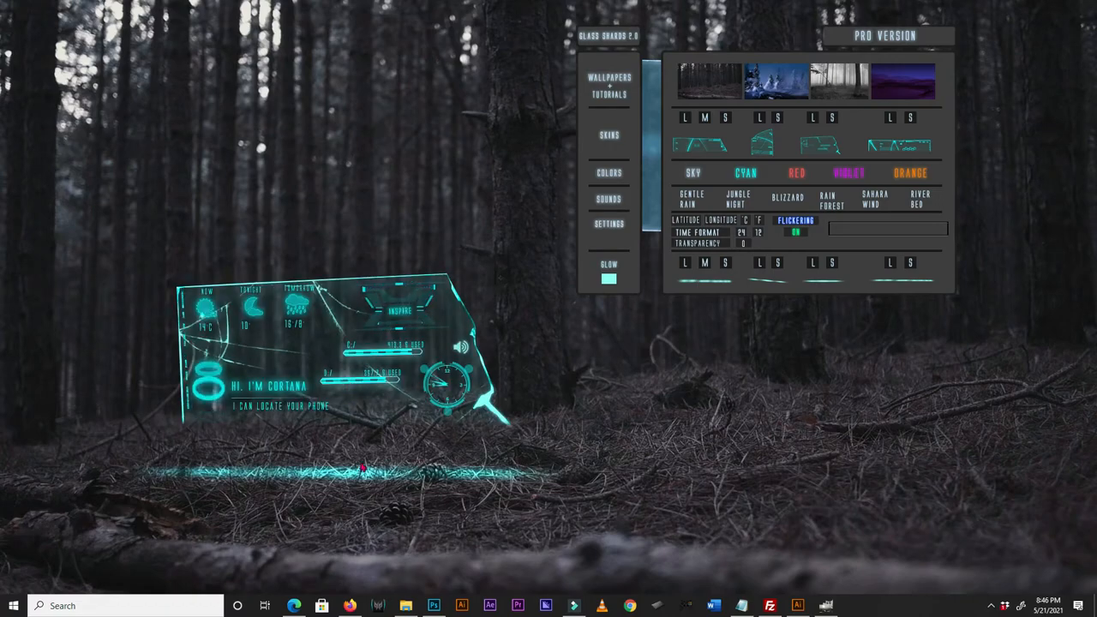
# Refresh all Rainmeter skins from the tray icon menu
pyautogui.click(991, 606)
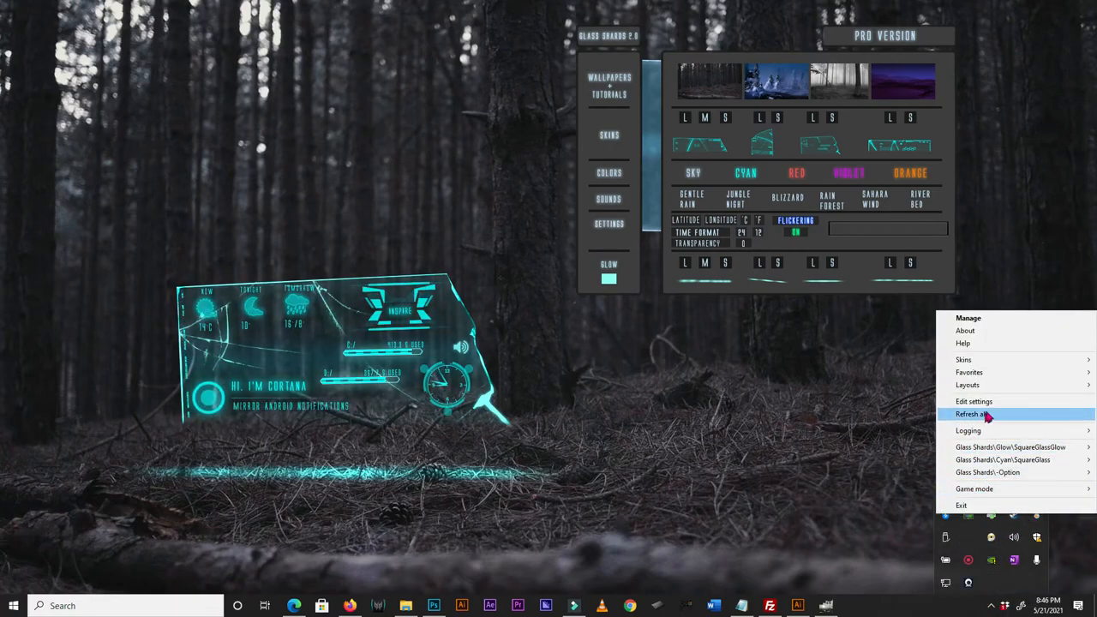
pyautogui.click(973, 414)
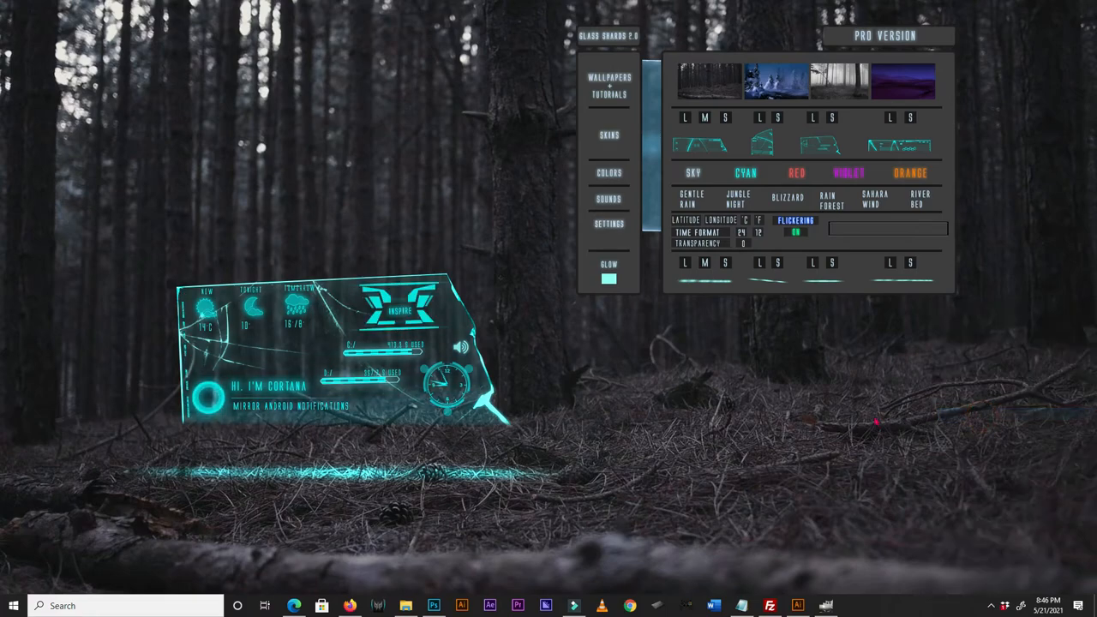